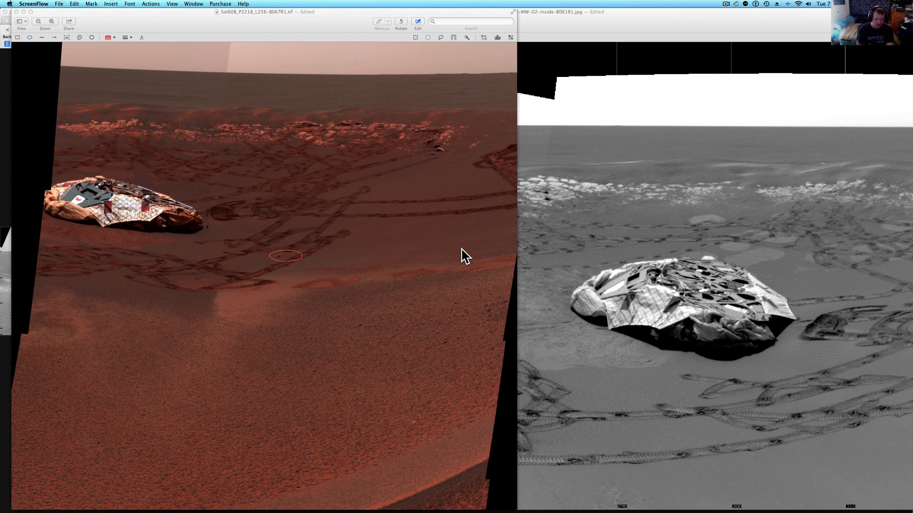
mouse_move(402, 252)
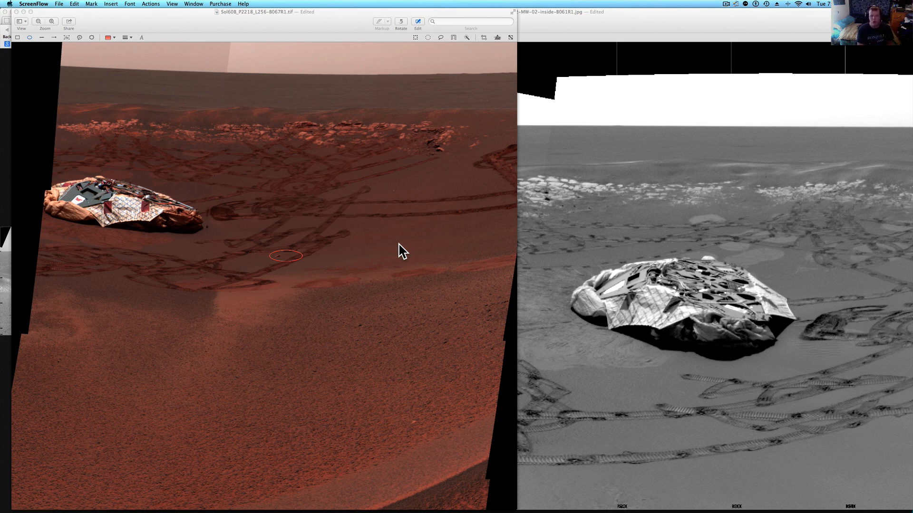
mouse_move(309, 257)
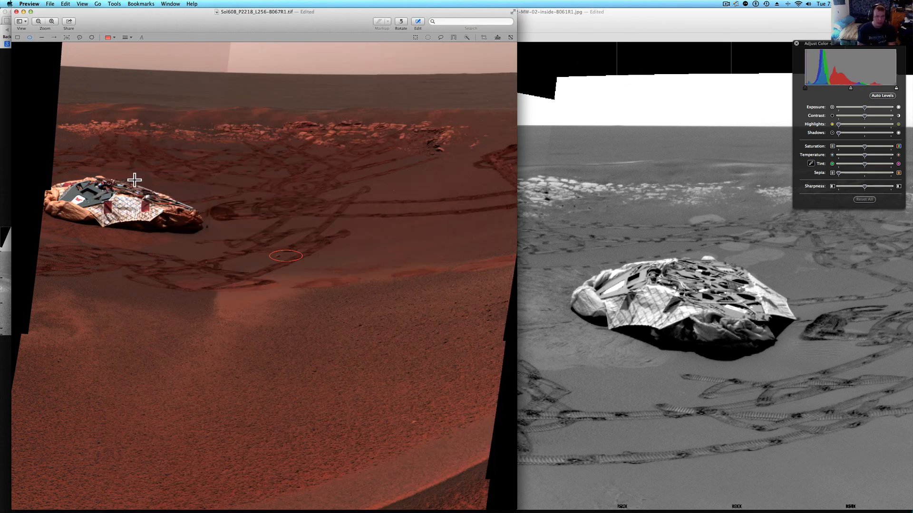
mouse_move(674, 213)
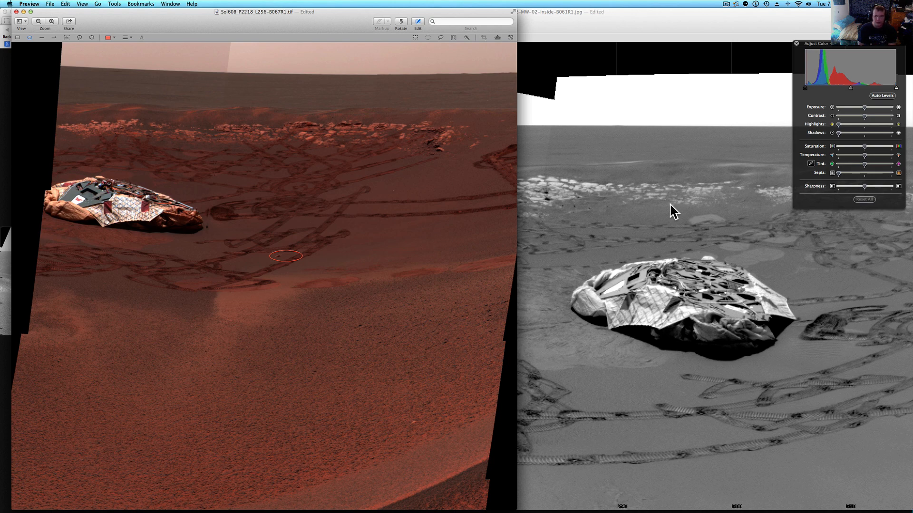
mouse_move(715, 295)
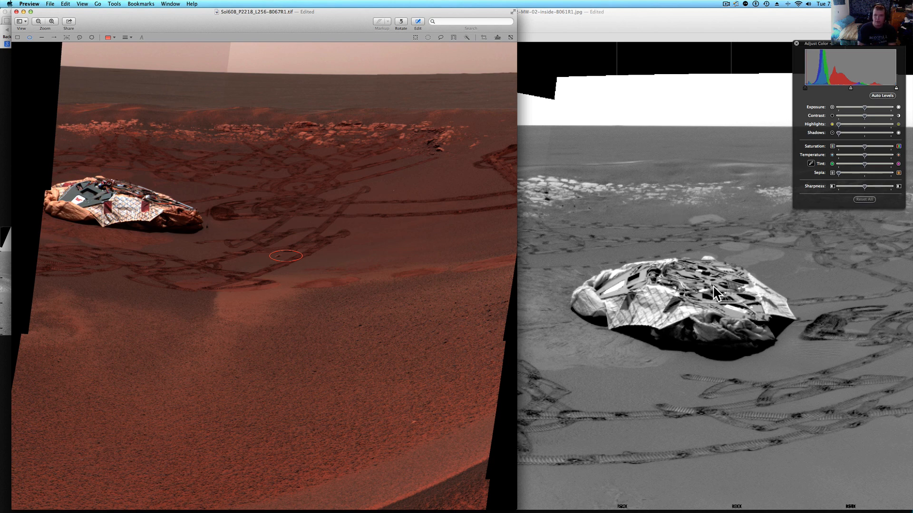
mouse_move(366, 357)
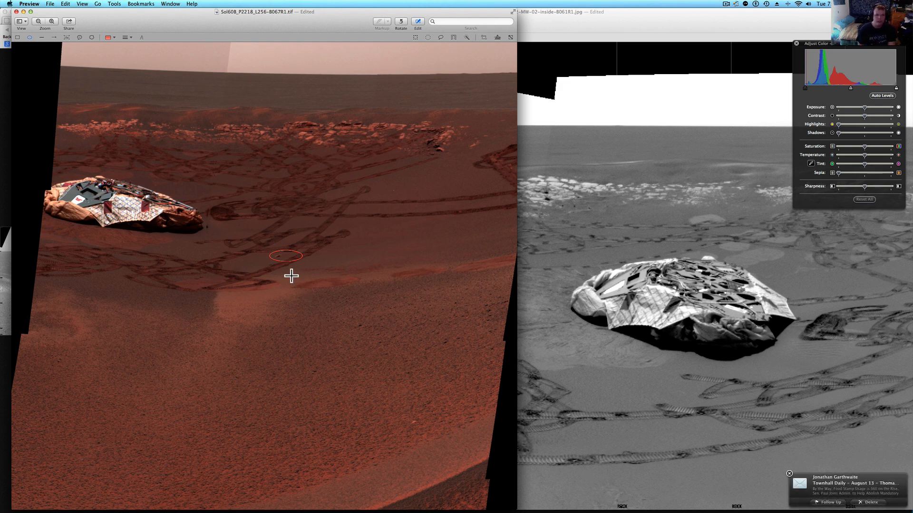
mouse_move(721, 291)
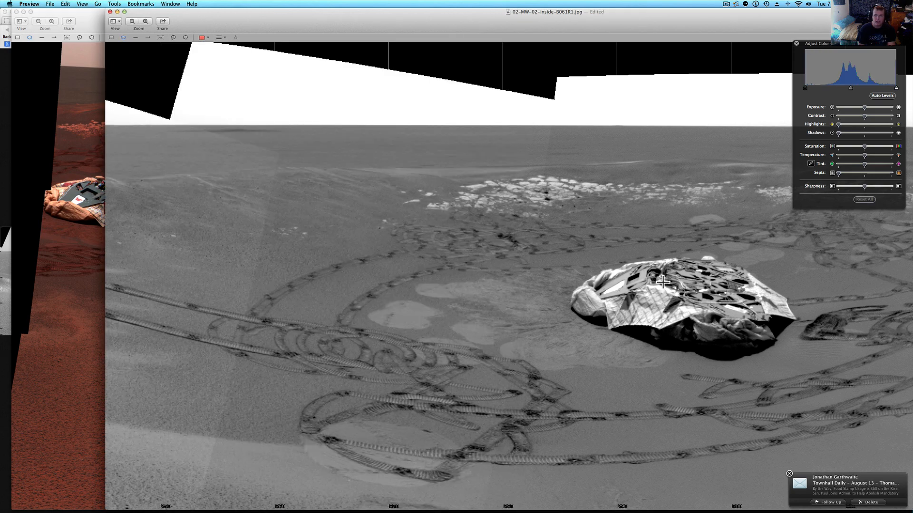
mouse_move(123, 140)
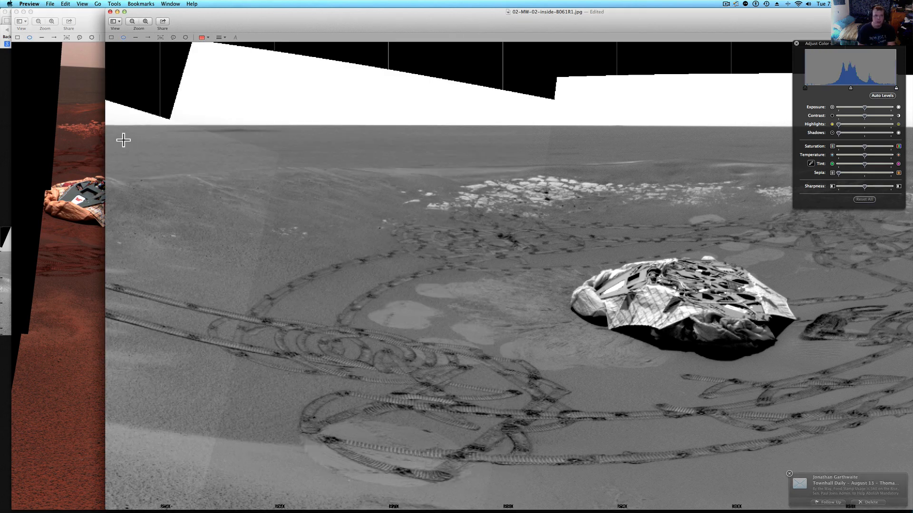
mouse_move(305, 205)
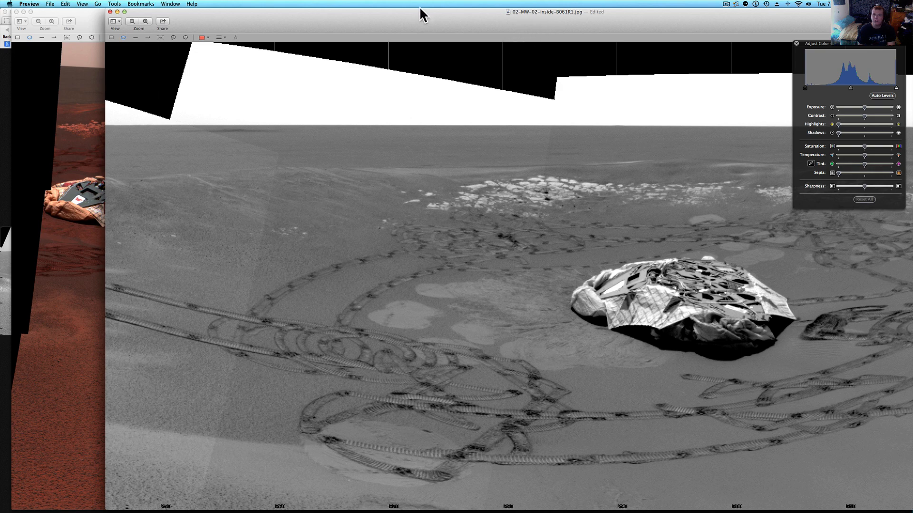
mouse_move(138, 99)
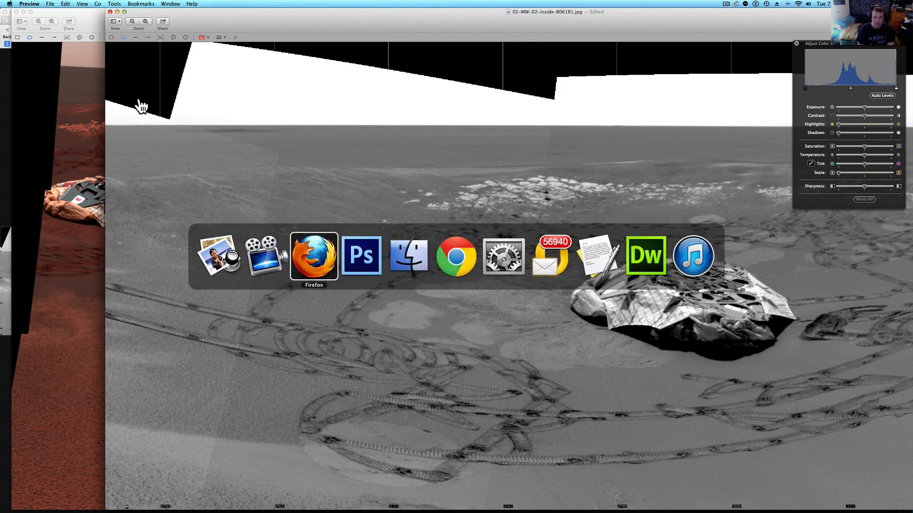
Bring Firefox forward to the 02-MW-02-inside-8061R1.jpg greyscale panorama tab
click(314, 255)
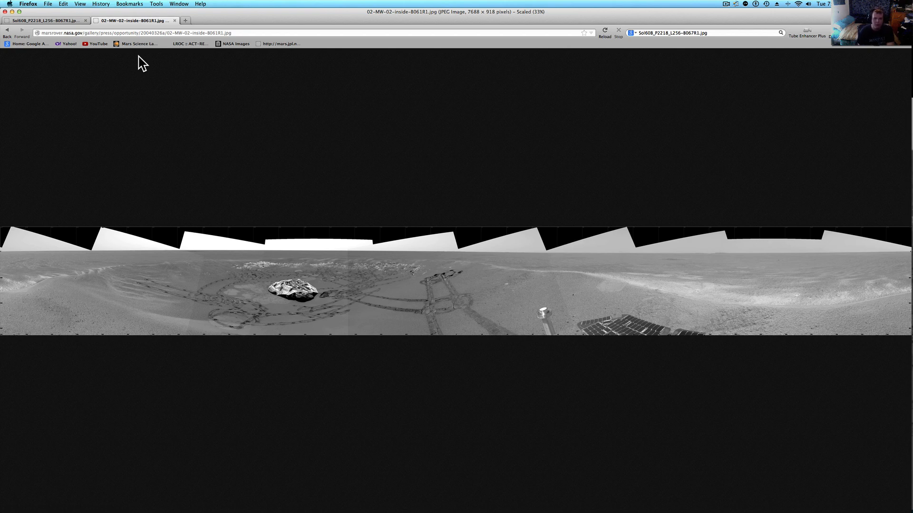
mouse_move(128, 77)
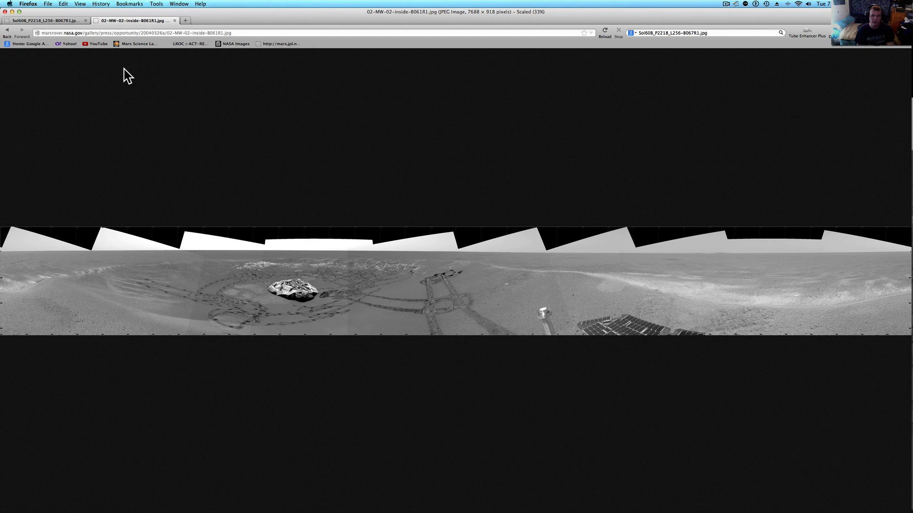
mouse_move(116, 46)
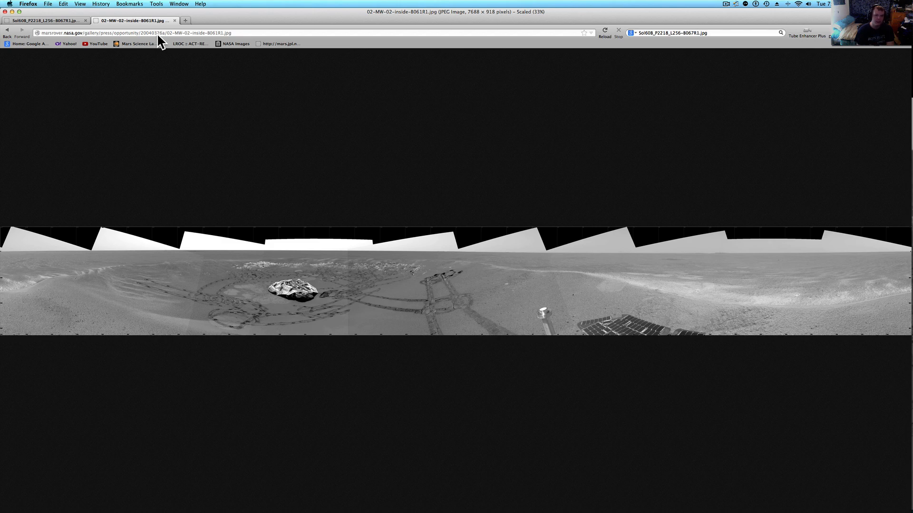
mouse_move(160, 81)
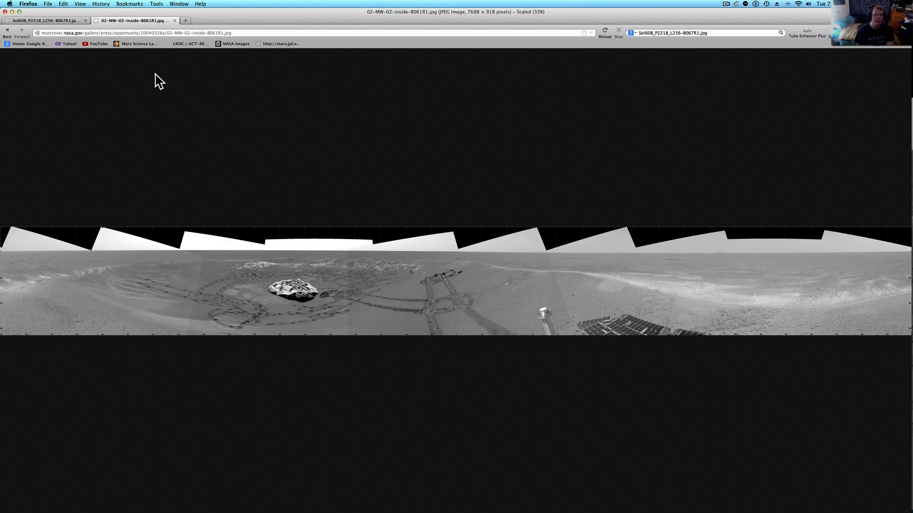
mouse_move(167, 74)
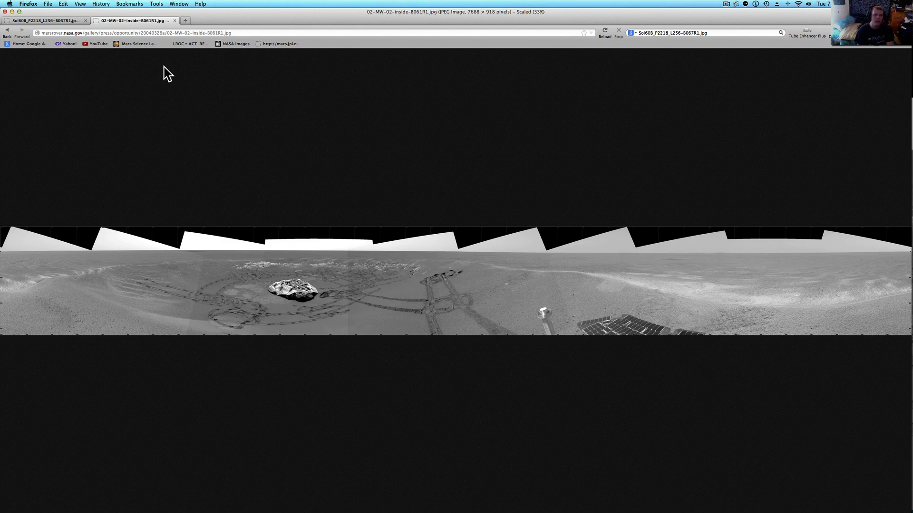
mouse_move(95, 66)
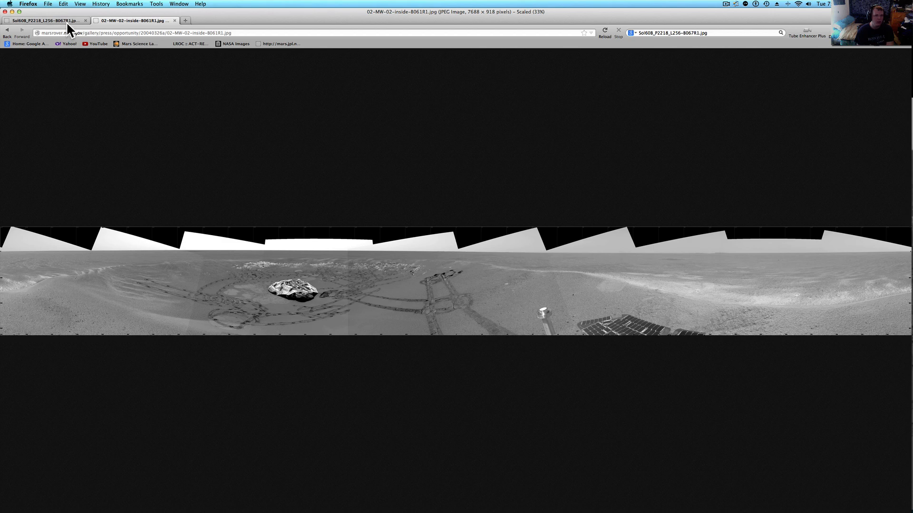
mouse_move(68, 20)
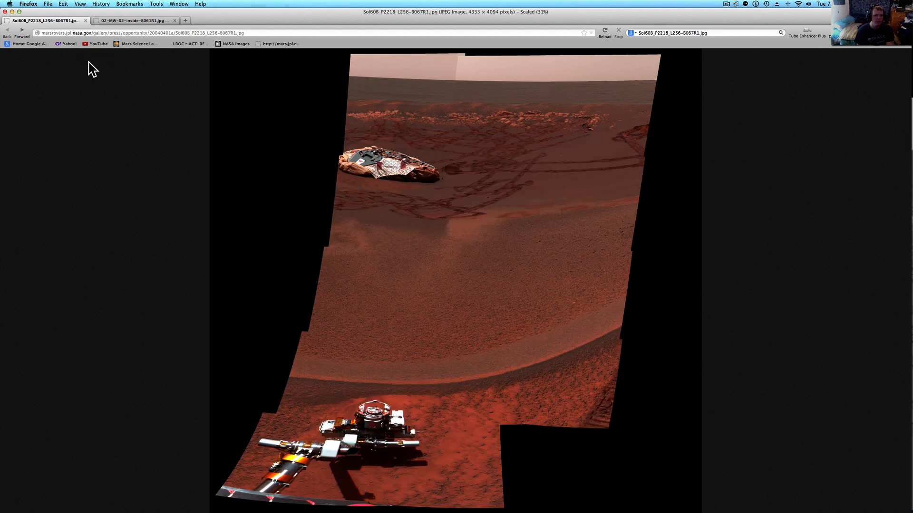
mouse_move(169, 44)
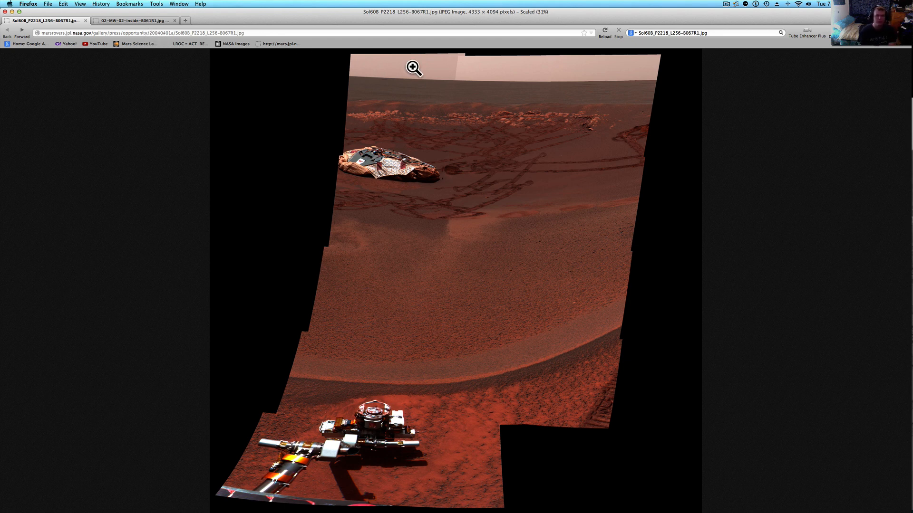
click(134, 21)
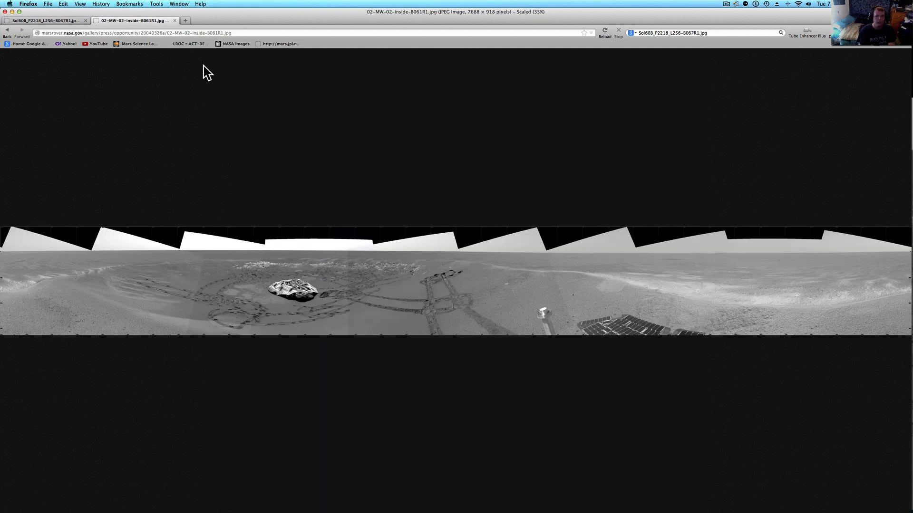
mouse_move(92, 216)
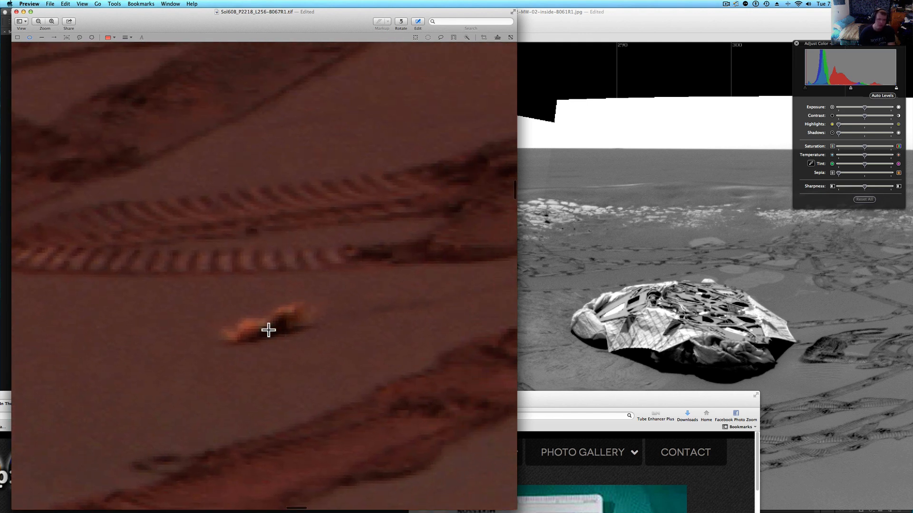
mouse_move(310, 308)
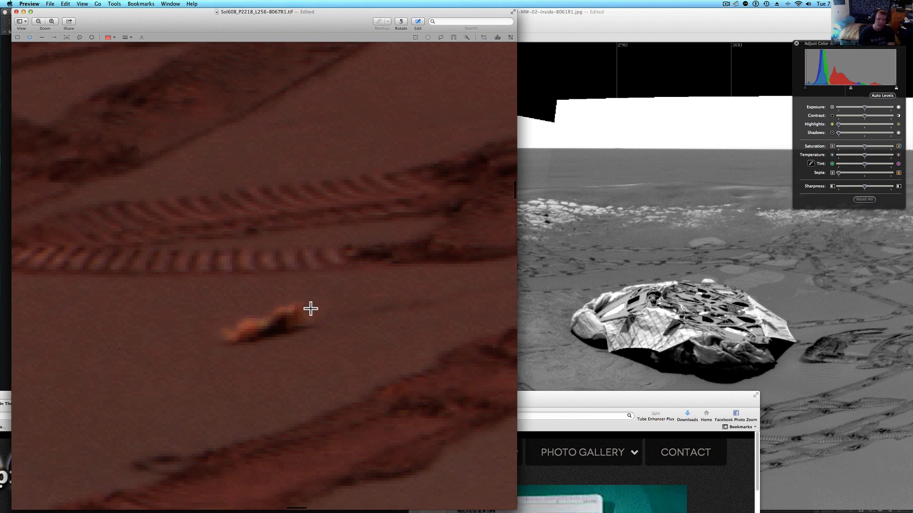
mouse_move(254, 343)
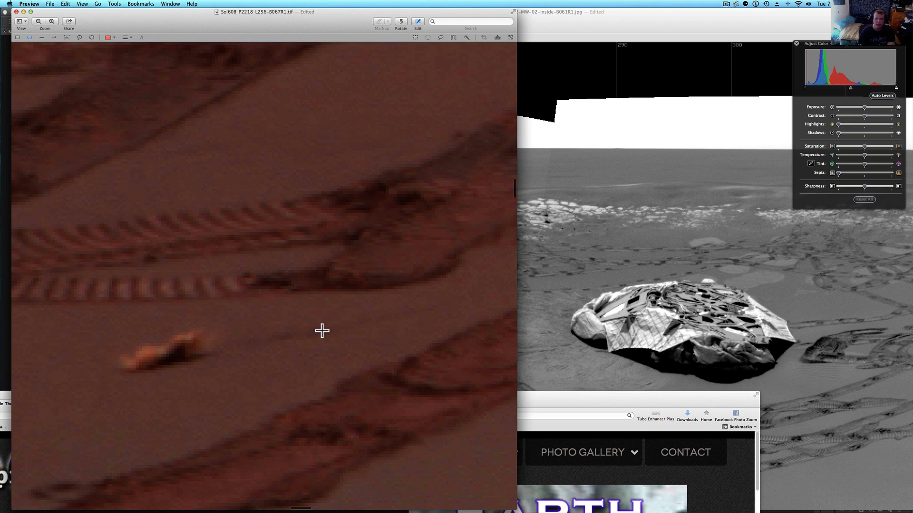
mouse_move(290, 361)
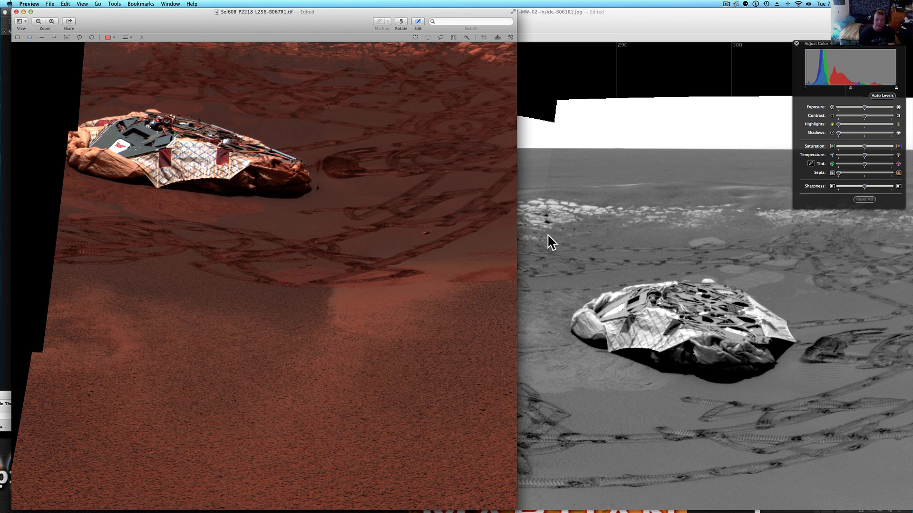
mouse_move(718, 303)
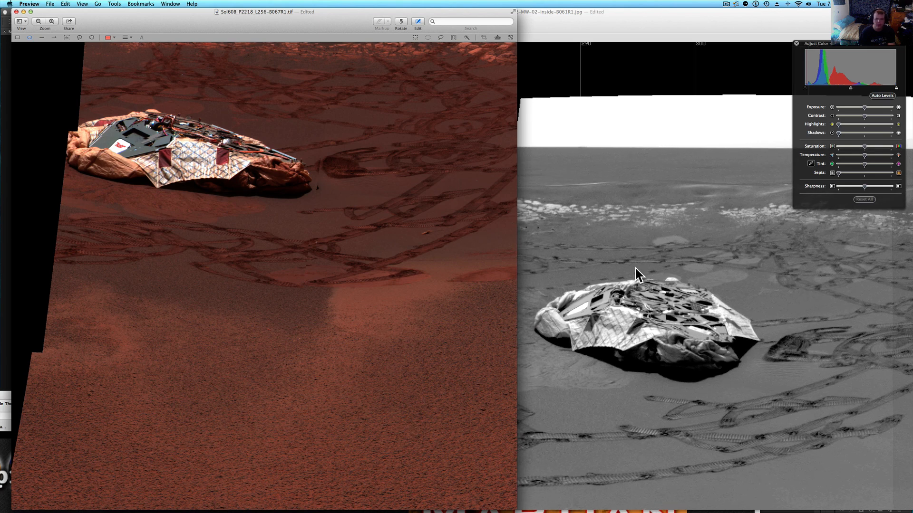
mouse_move(188, 184)
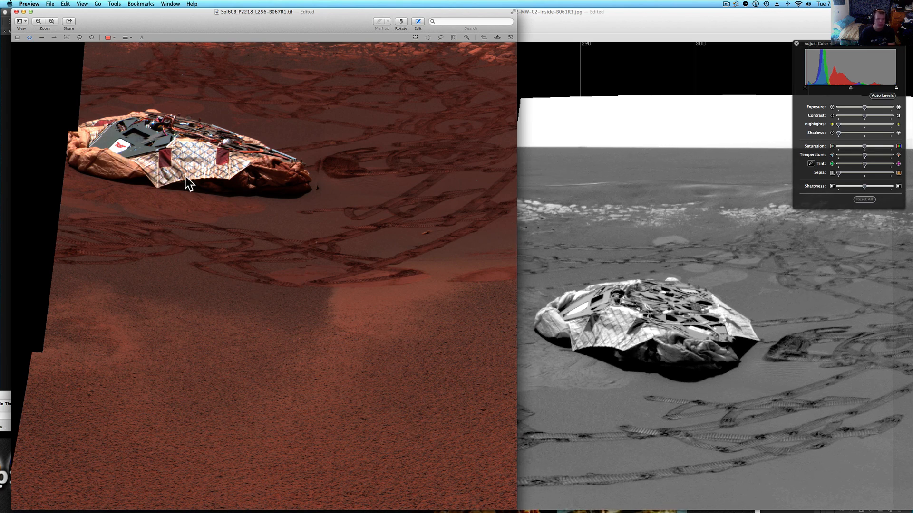
mouse_move(619, 327)
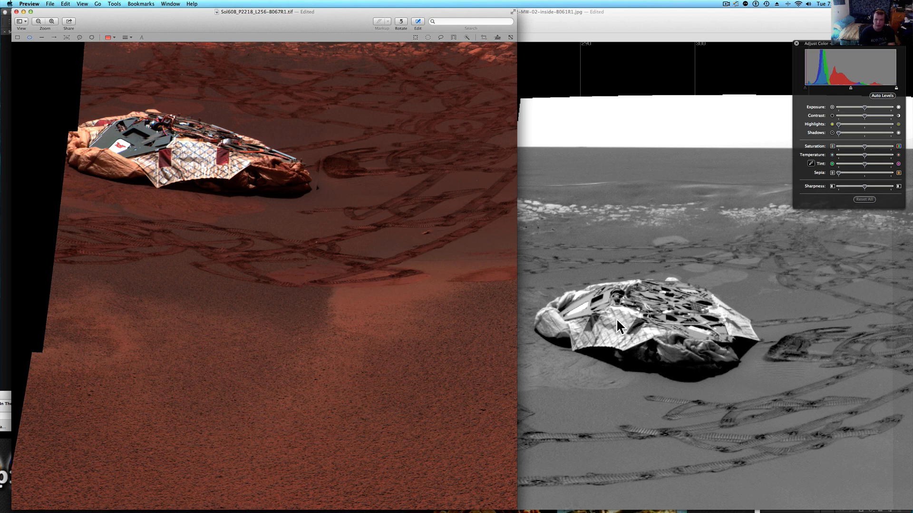
mouse_move(226, 182)
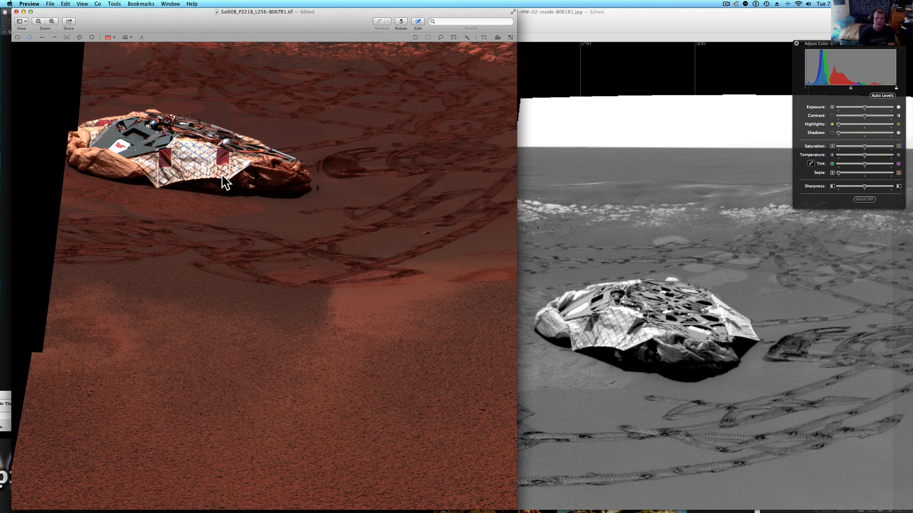
mouse_move(290, 191)
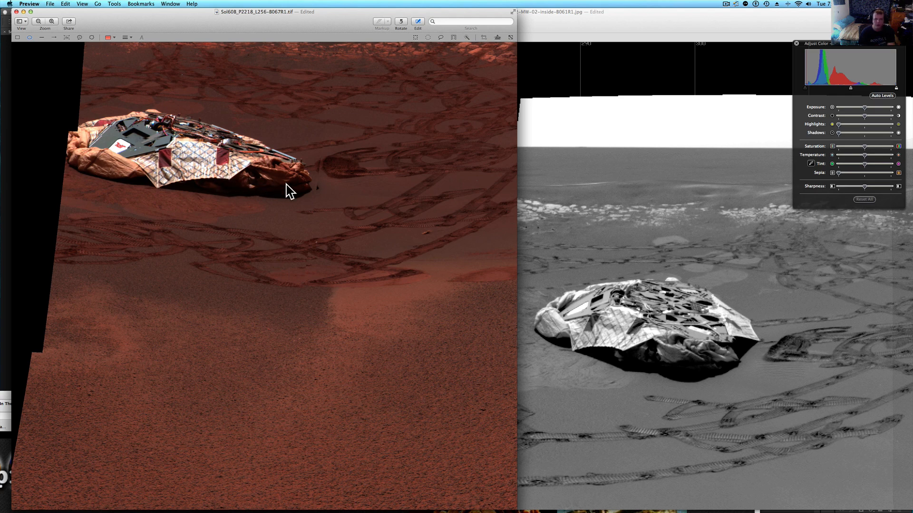
mouse_move(370, 231)
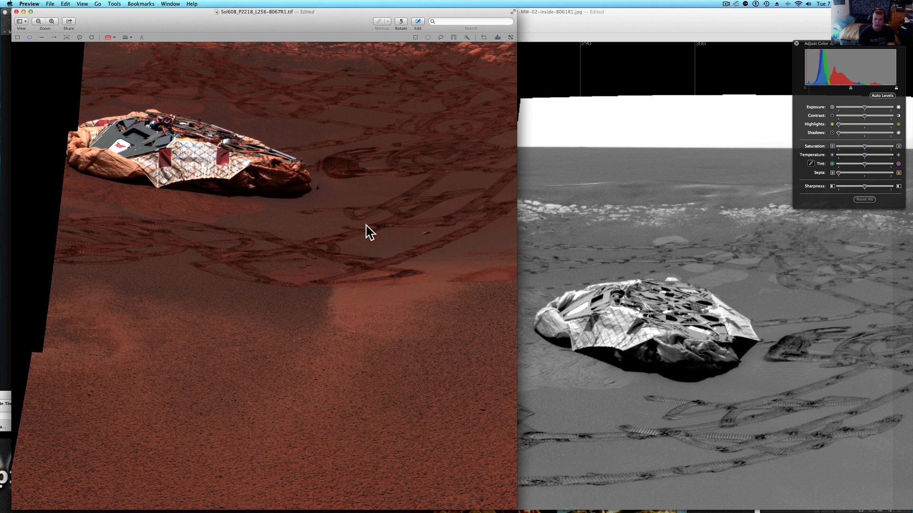
mouse_move(692, 417)
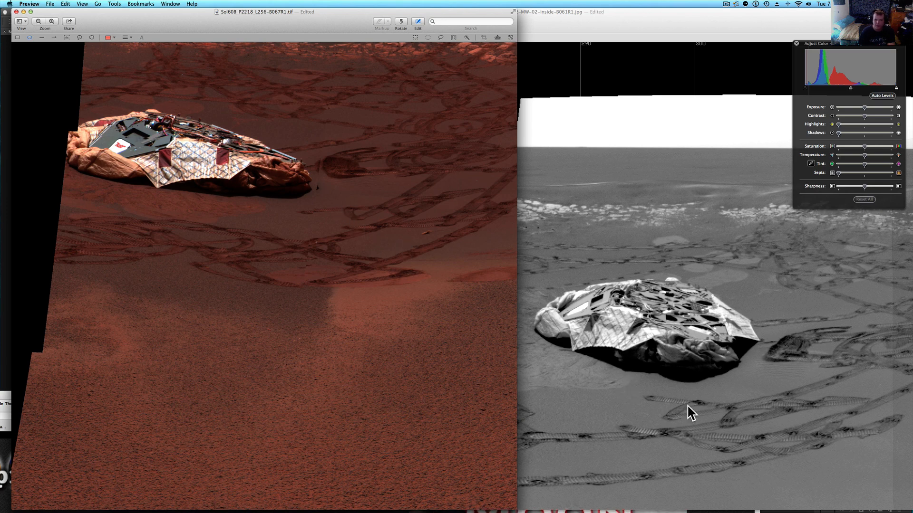
mouse_move(390, 244)
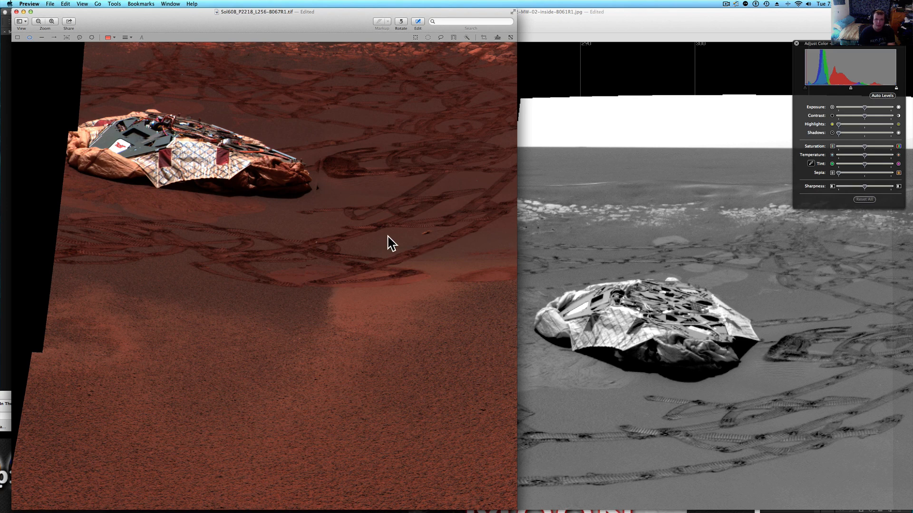
mouse_move(448, 234)
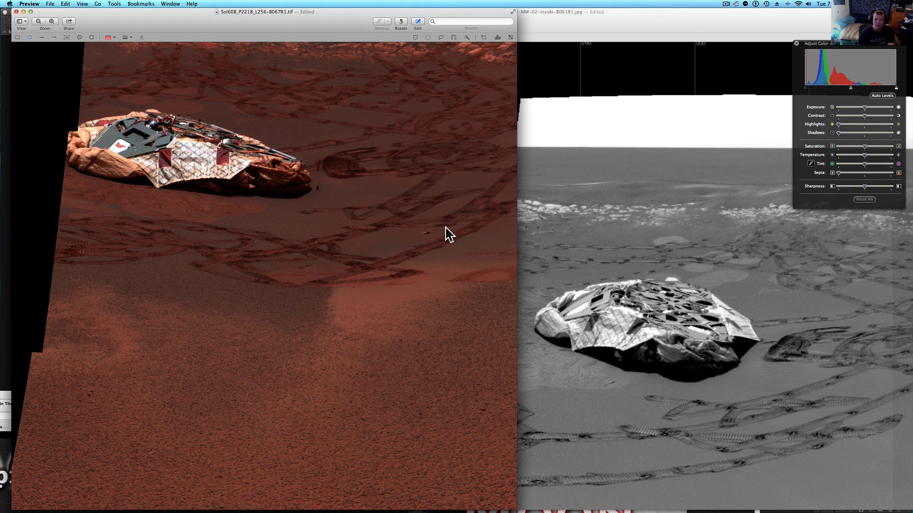
mouse_move(747, 439)
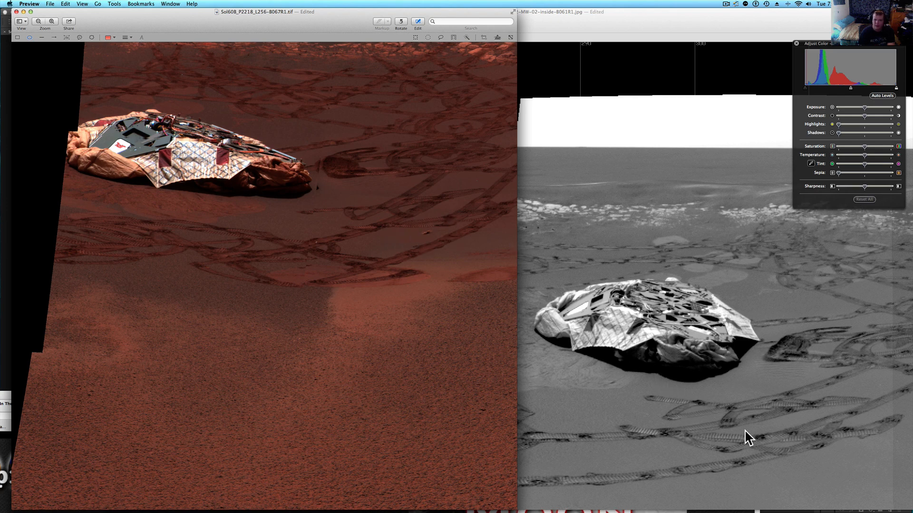
mouse_move(747, 463)
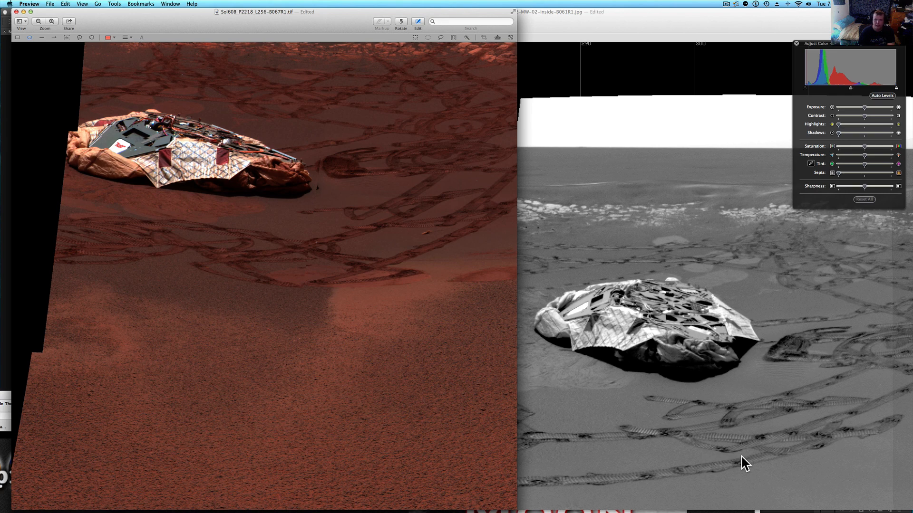
mouse_move(669, 469)
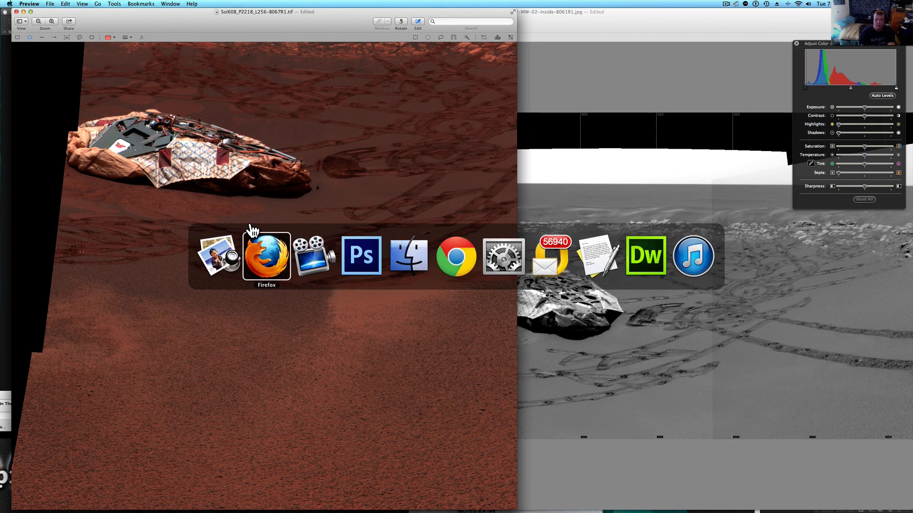
click(360, 256)
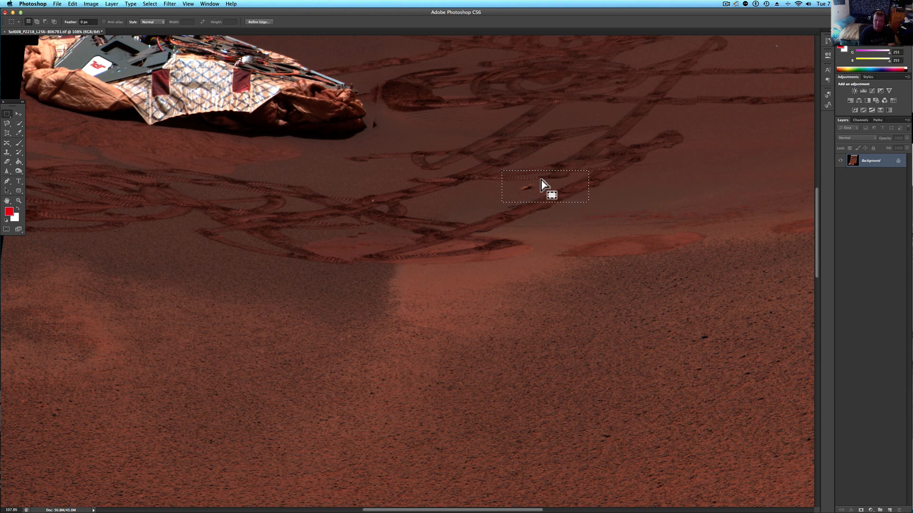
Crop the Mars image to the marquee around the bright spot with Image > Crop
click(91, 3)
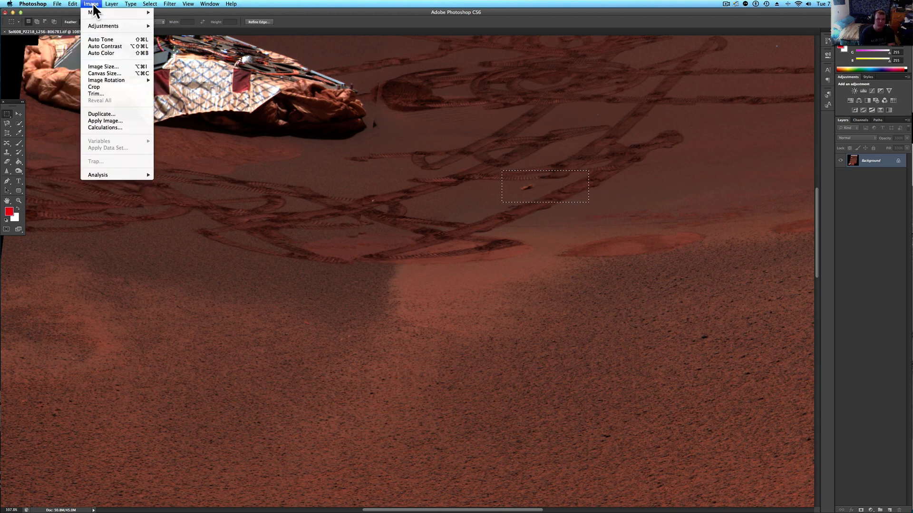
click(72, 3)
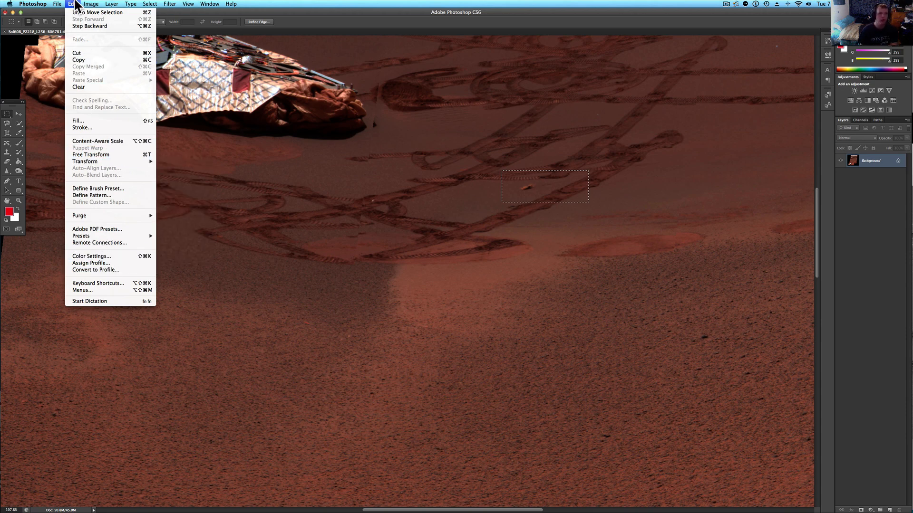
click(90, 5)
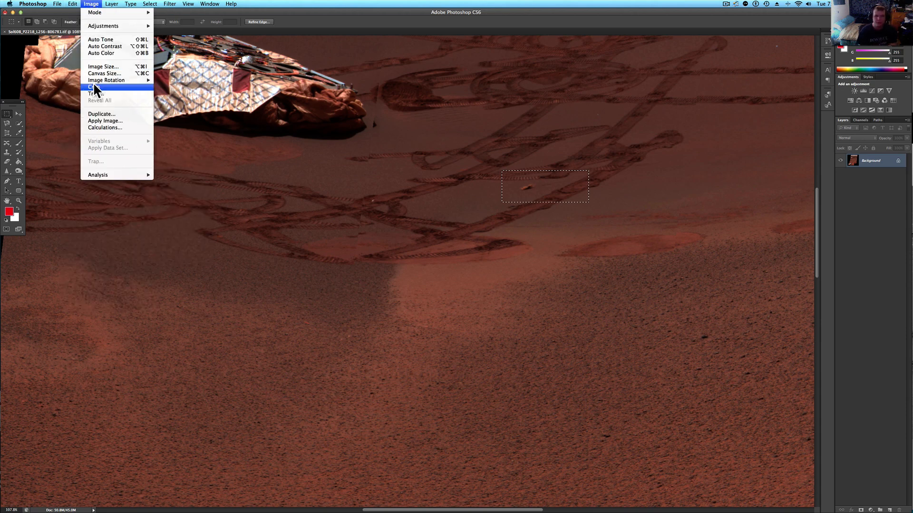
click(93, 87)
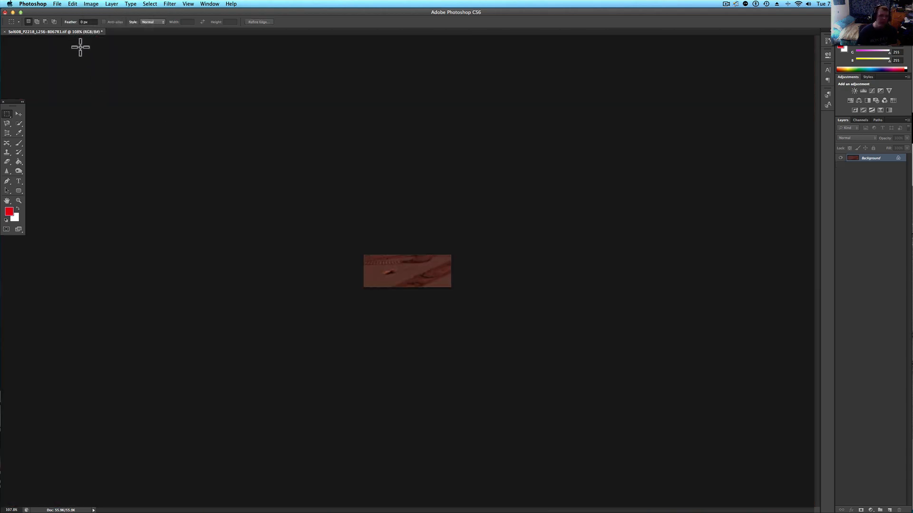
mouse_move(19, 205)
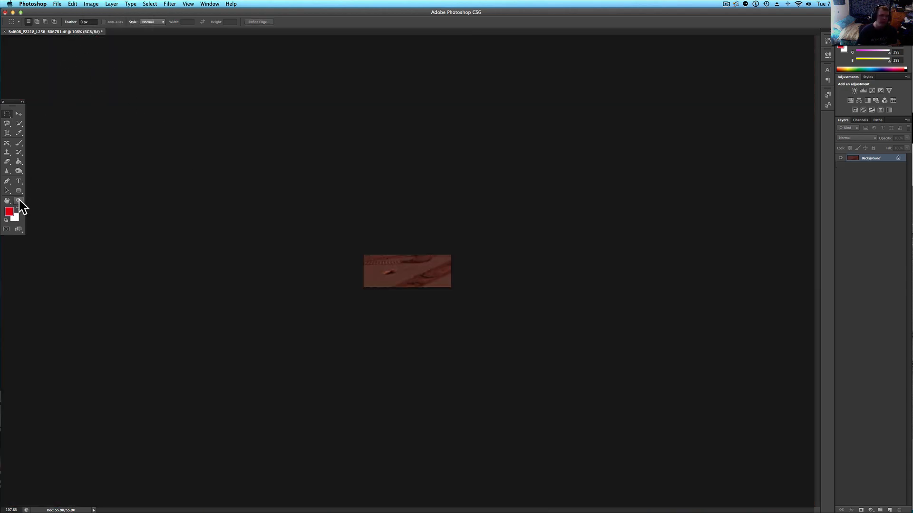
Resize the cropped patch to larger pixel dimensions and zoom in to 200%
click(91, 5)
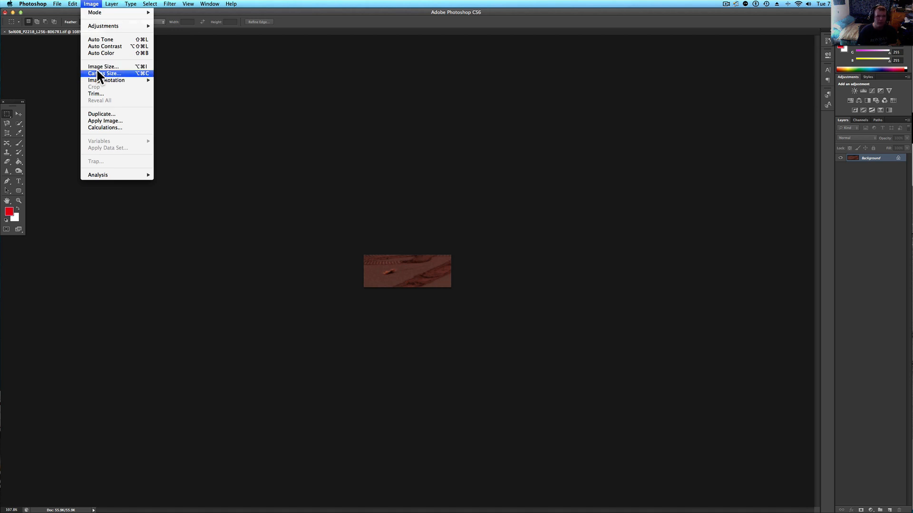
mouse_move(104, 66)
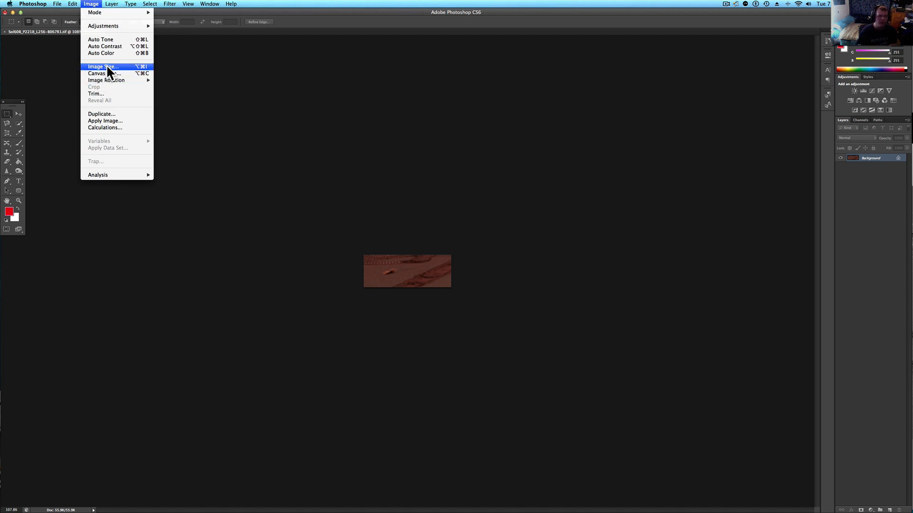
click(103, 67)
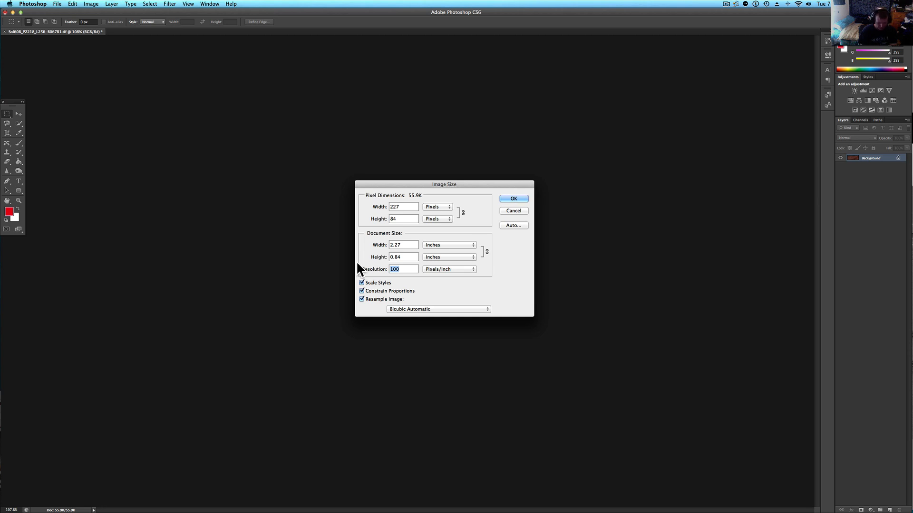
click(513, 199)
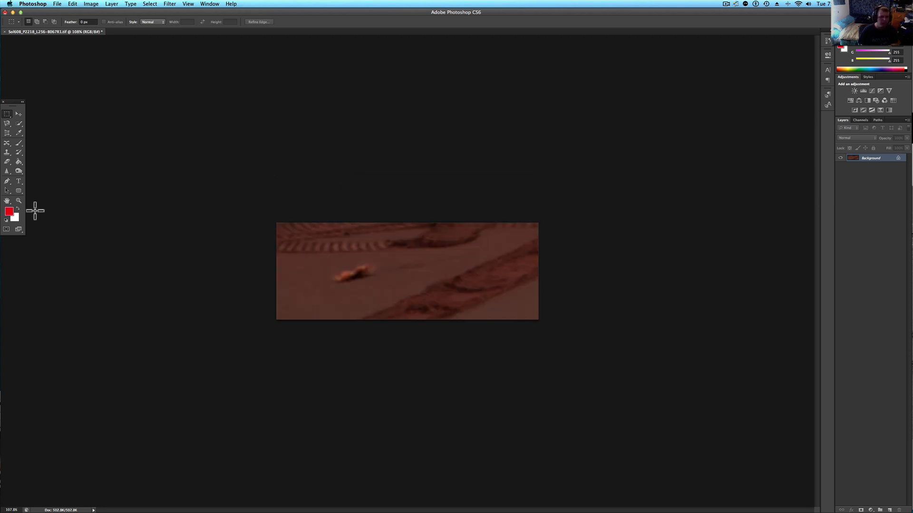
click(405, 293)
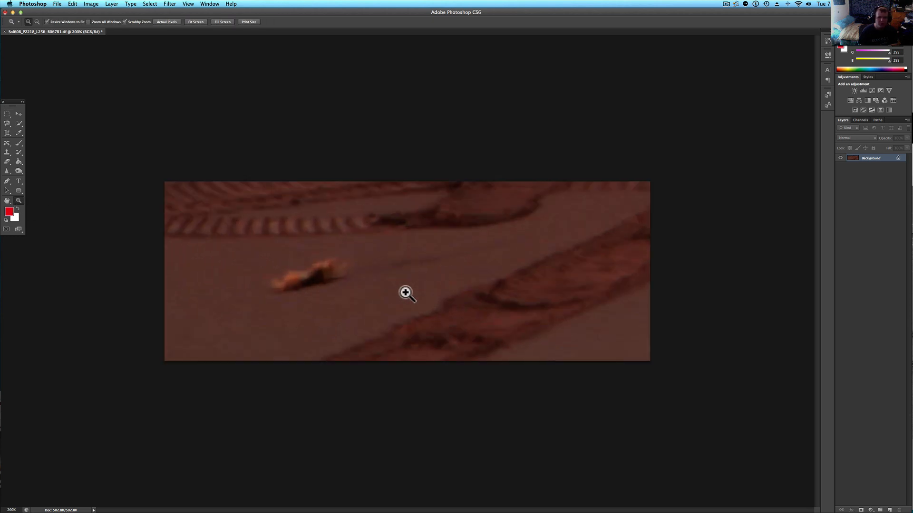
click(72, 3)
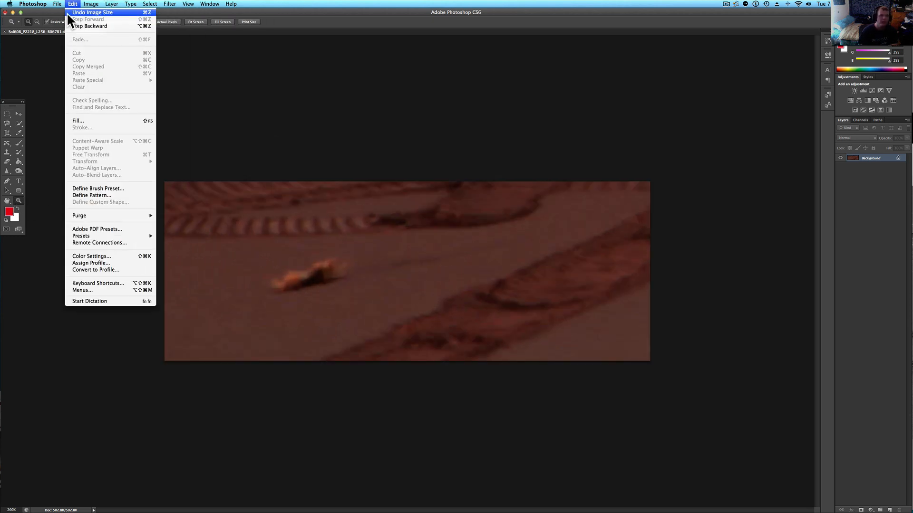
Apply Auto Color to the enlarged track crop
click(91, 4)
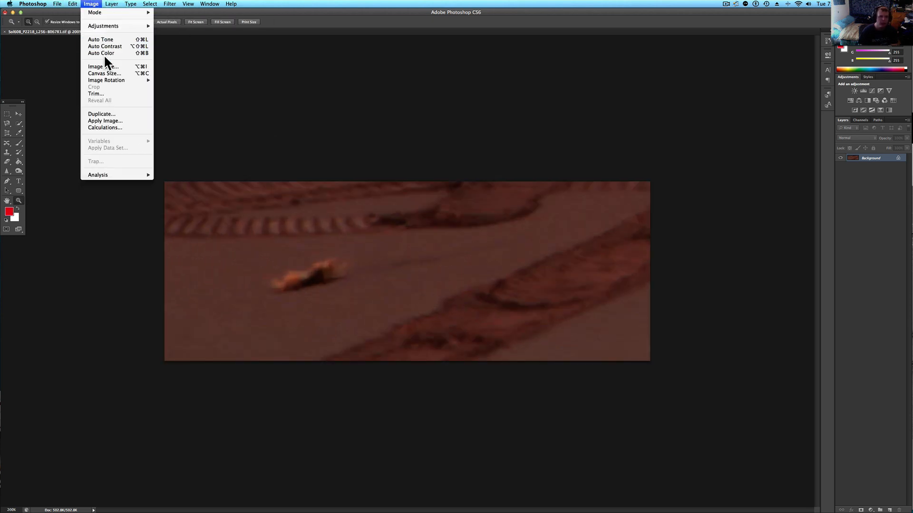
click(100, 53)
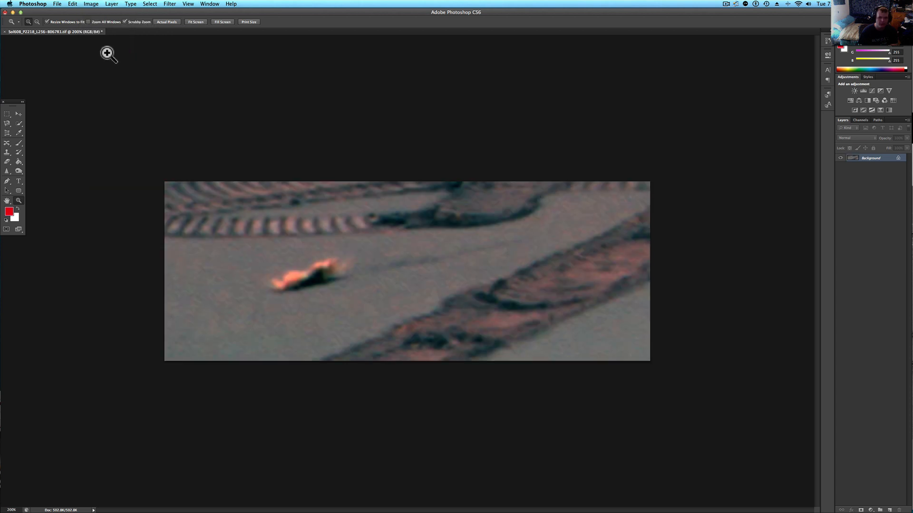
click(91, 4)
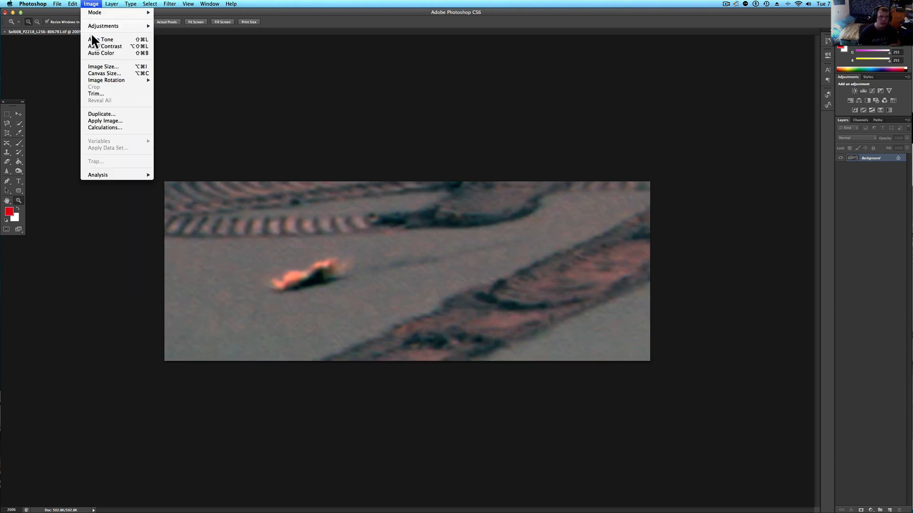
mouse_move(95, 50)
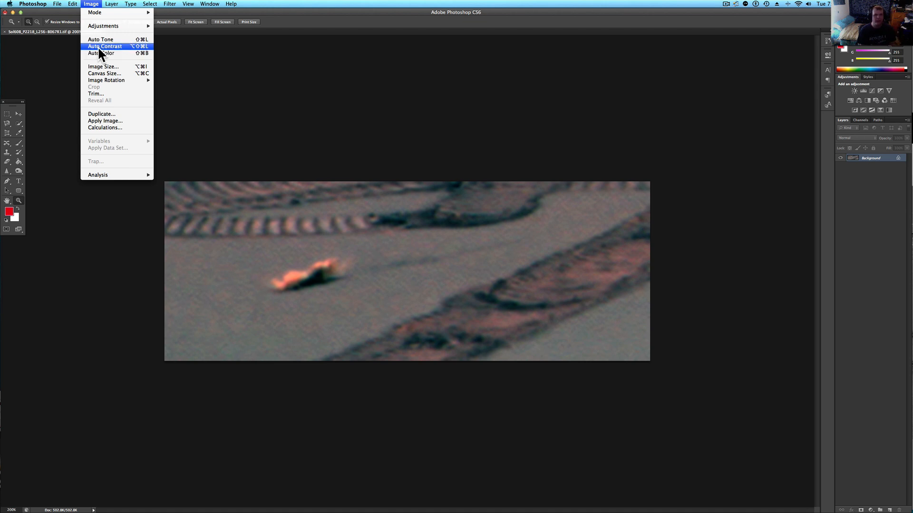
mouse_move(103, 26)
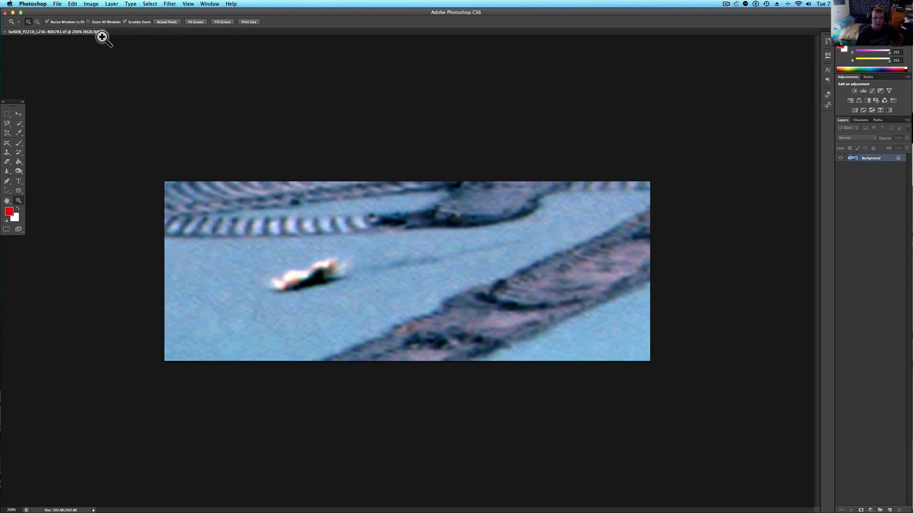
Undo the bluish Auto Tone result with Edit > Step Backward
click(72, 3)
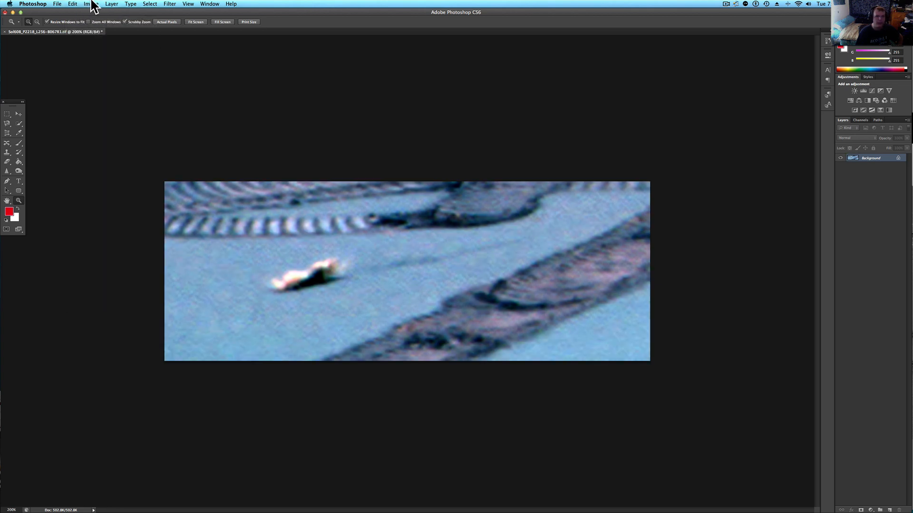
click(72, 4)
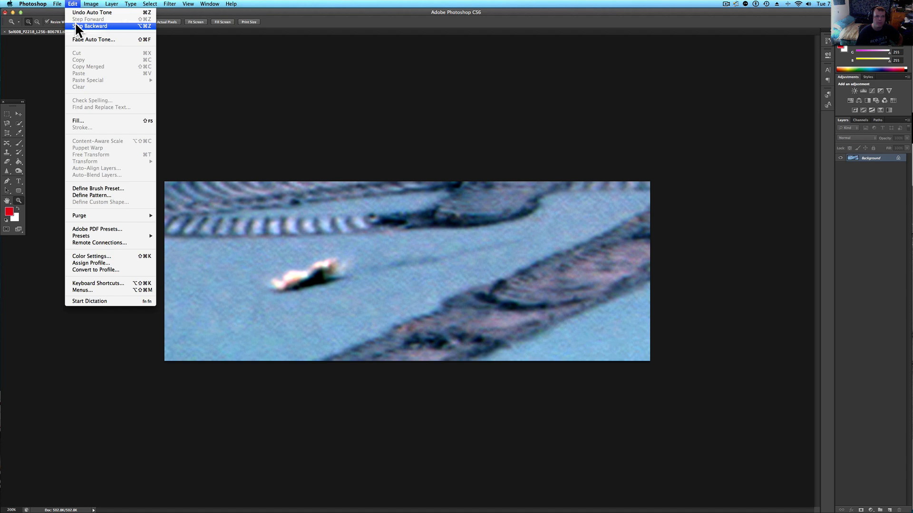
click(91, 25)
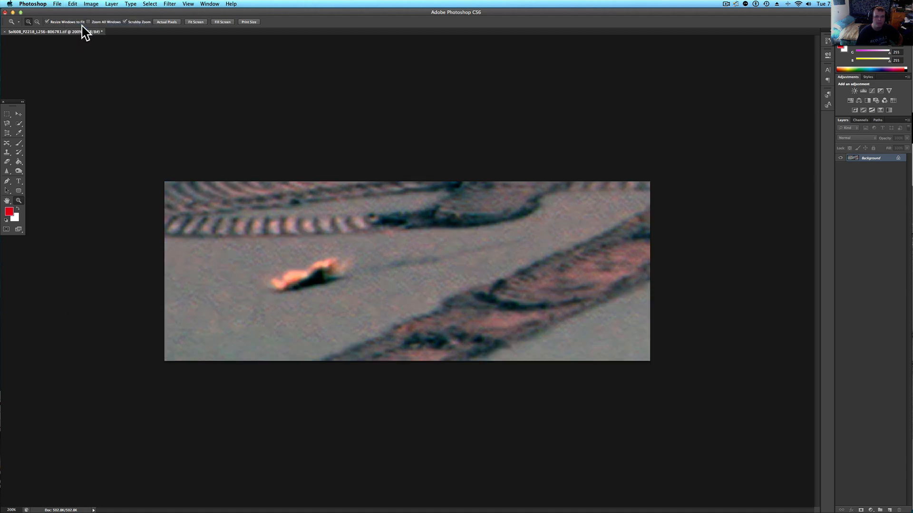
click(72, 4)
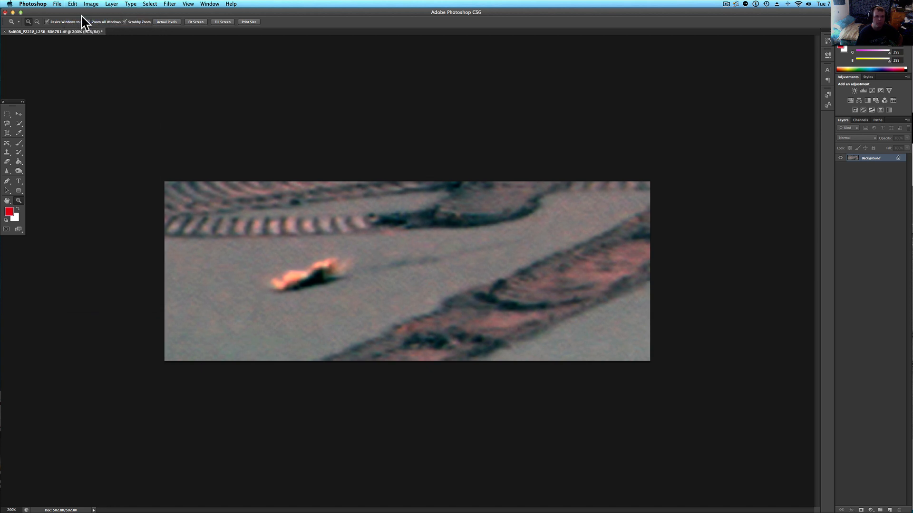
Set Exposure to -0.44, Offset -0.0041 and Gamma 0.88 on the crop
click(90, 4)
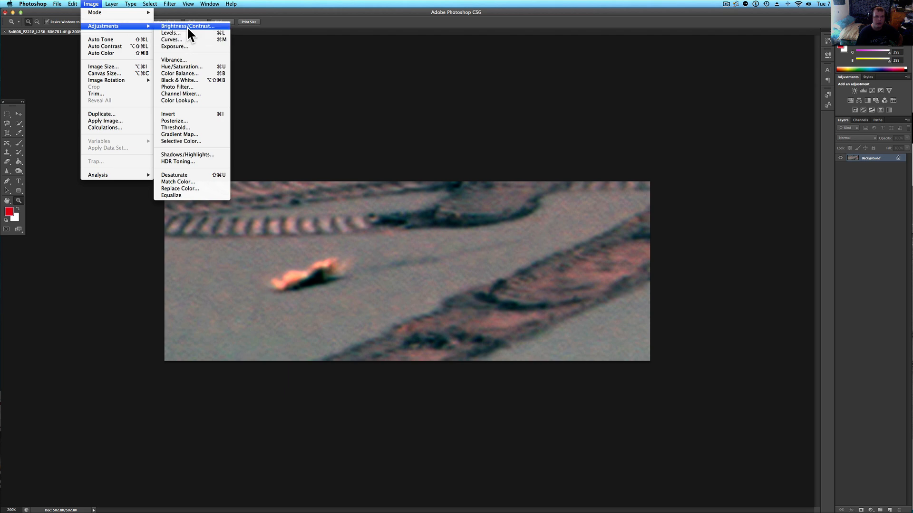
click(174, 46)
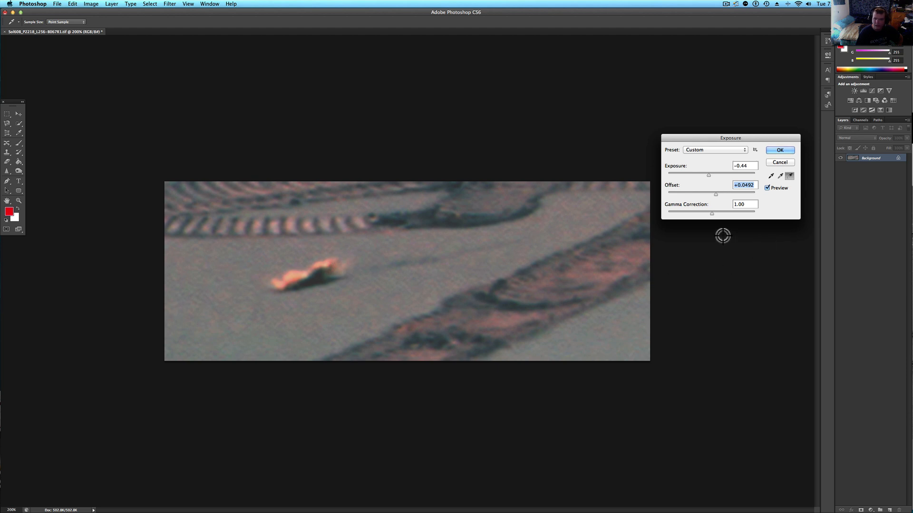
mouse_move(439, 266)
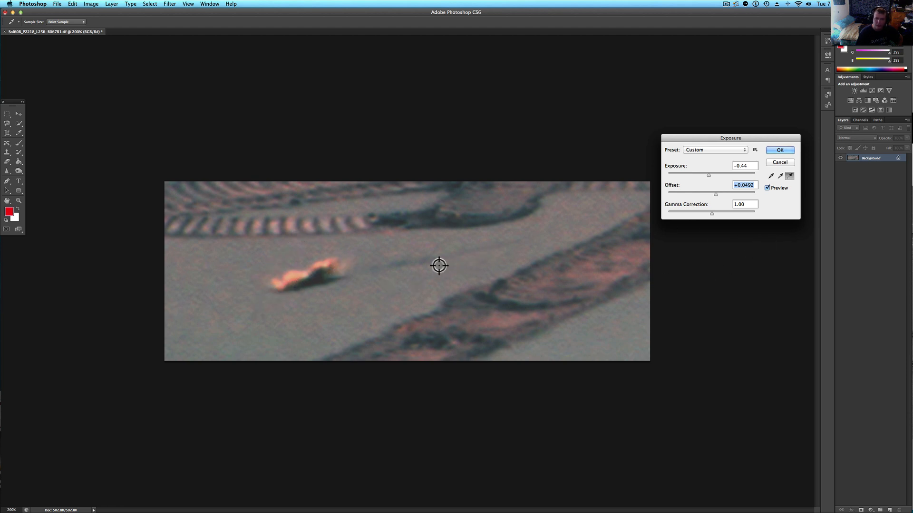
mouse_move(712, 197)
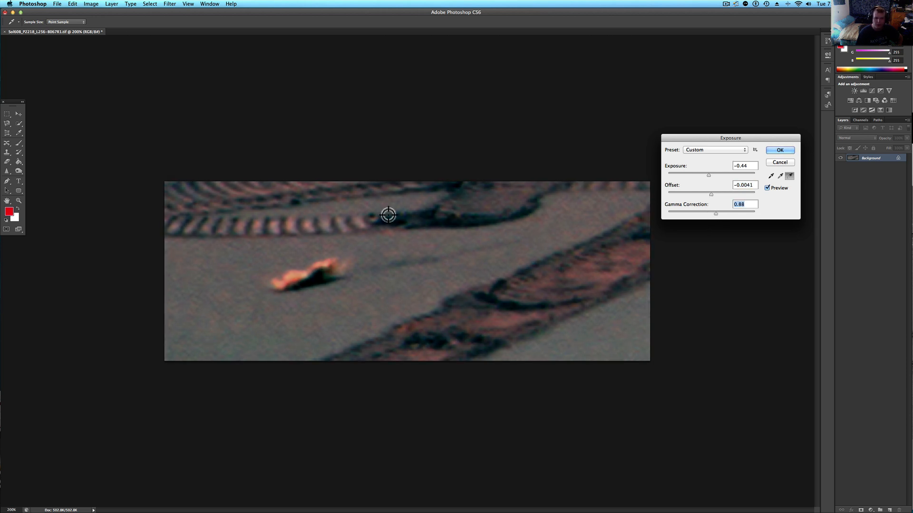
mouse_move(260, 297)
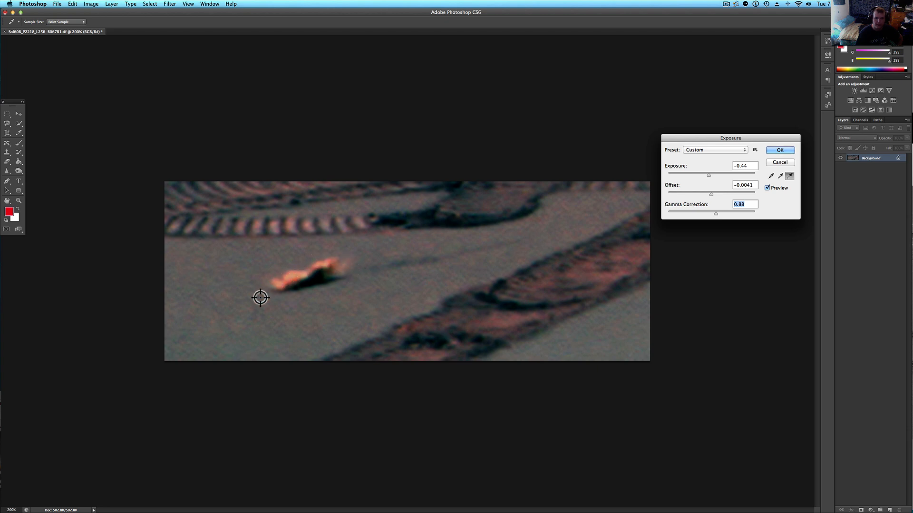
mouse_move(570, 253)
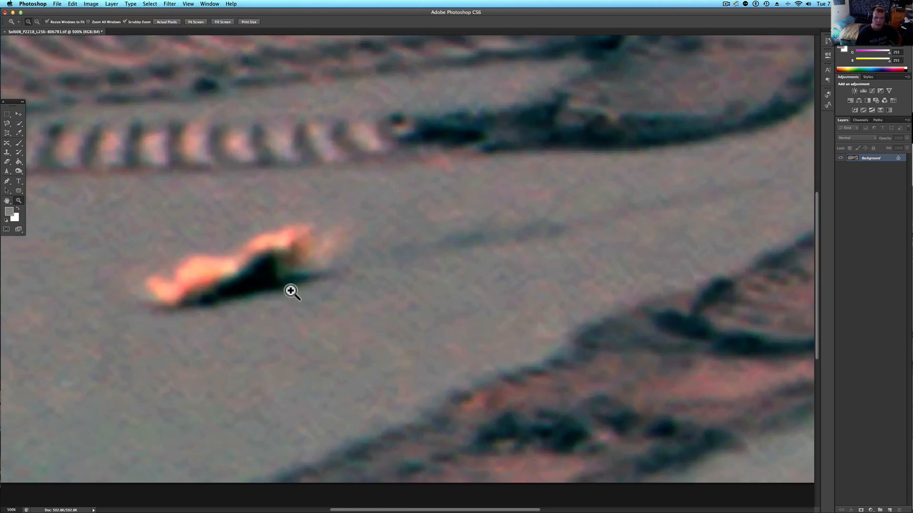
Zoom in to 1200% on the anomaly's glowing edge and dark shadow
click(291, 291)
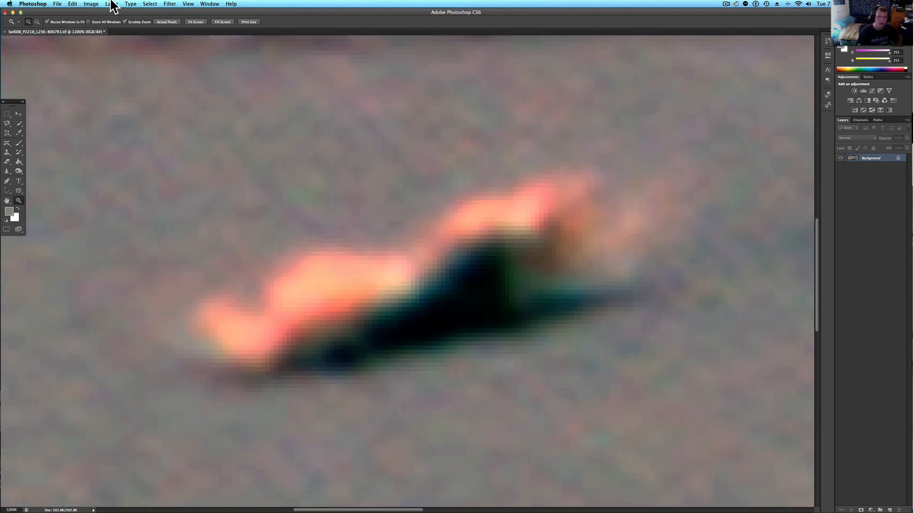
mouse_move(568, 6)
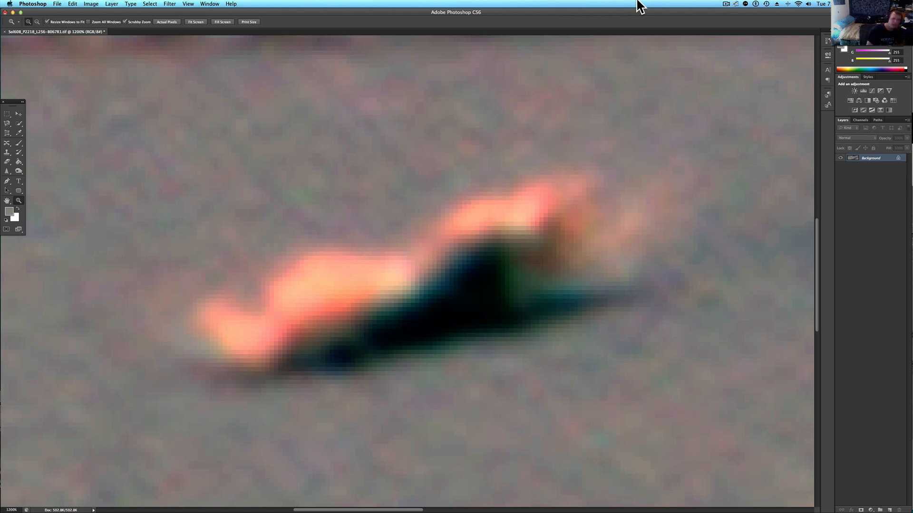
mouse_move(731, 7)
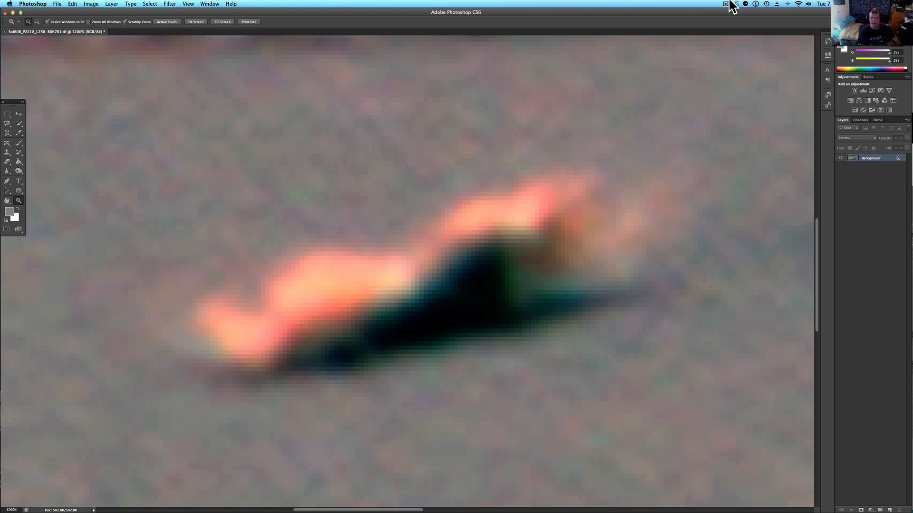
click(726, 5)
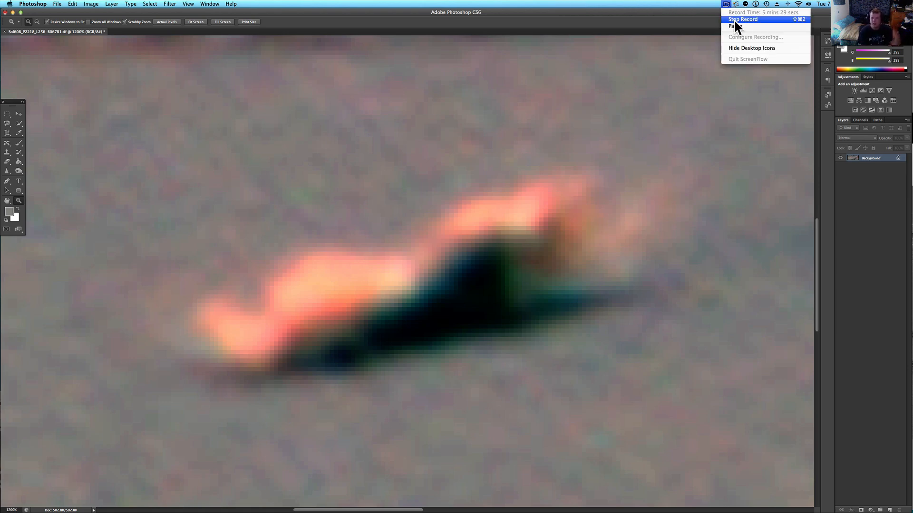